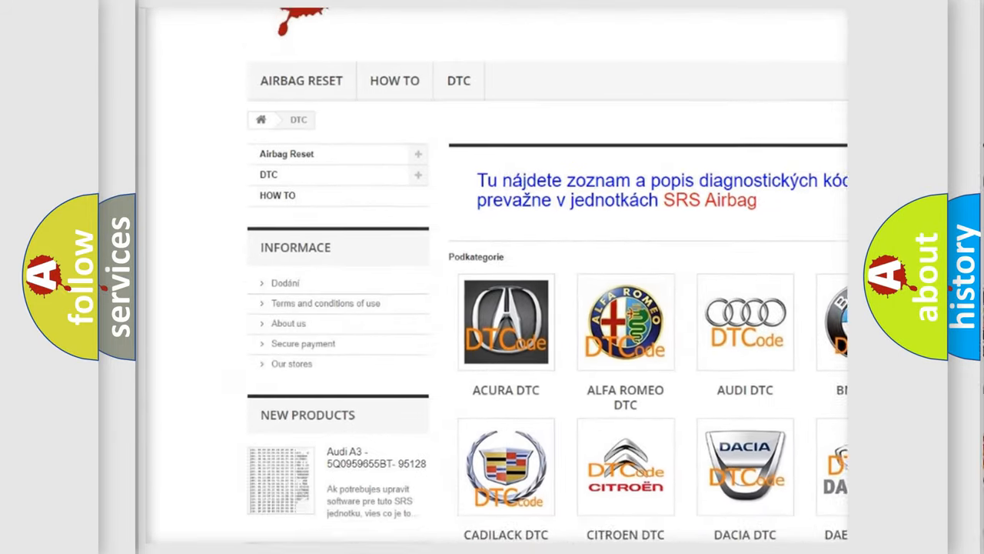
Step: Scroll down the airbagreset.sk DTC page past the car-brand logos to the B-series fault code list
{"action": "scroll", "scroll_direction": "down", "scroll_amount": 3}
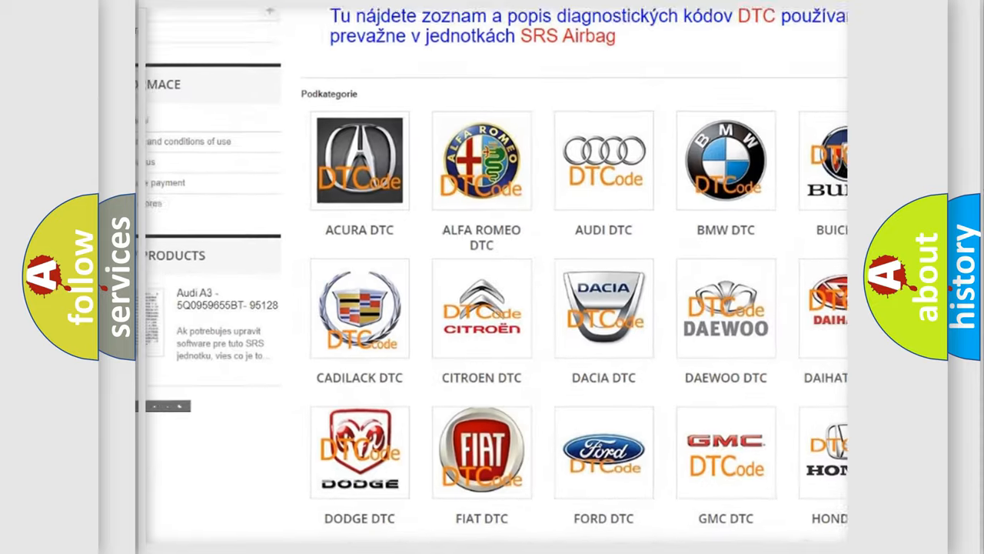
{"action": "scroll", "scroll_direction": "down", "scroll_amount": 3}
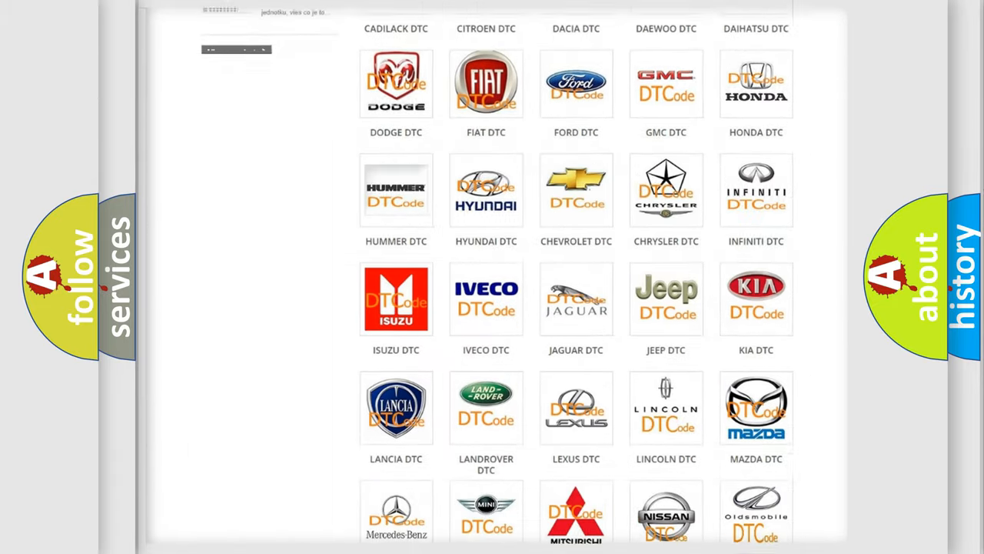
{"action": "scroll", "scroll_direction": "down", "scroll_amount": 3}
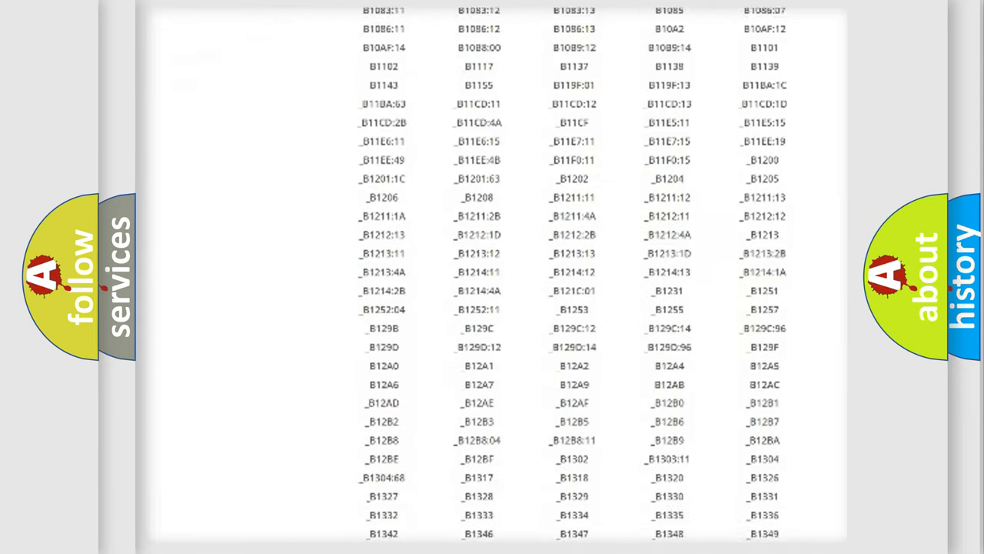
{"action": "scroll", "scroll_direction": "down", "scroll_amount": 3}
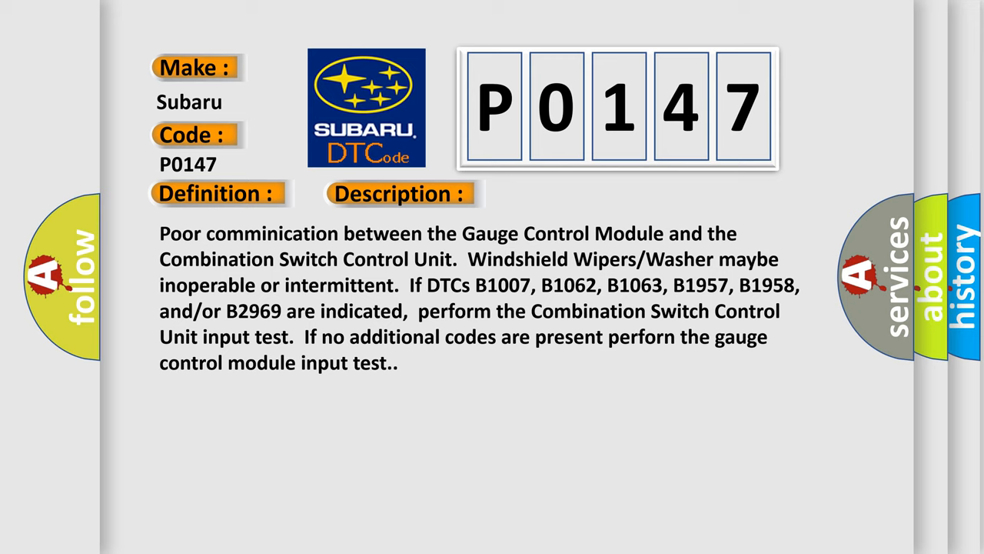
Step: Advance to the Cause panel listing loose connections and blown under-hood or under-dash fuses
{"action": "left_click", "coordinate": [566, 193]}
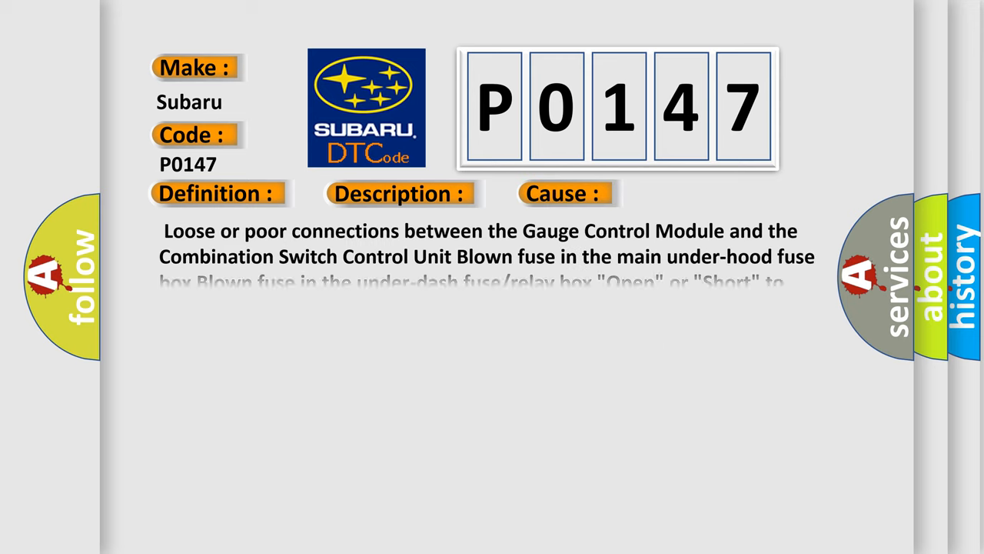